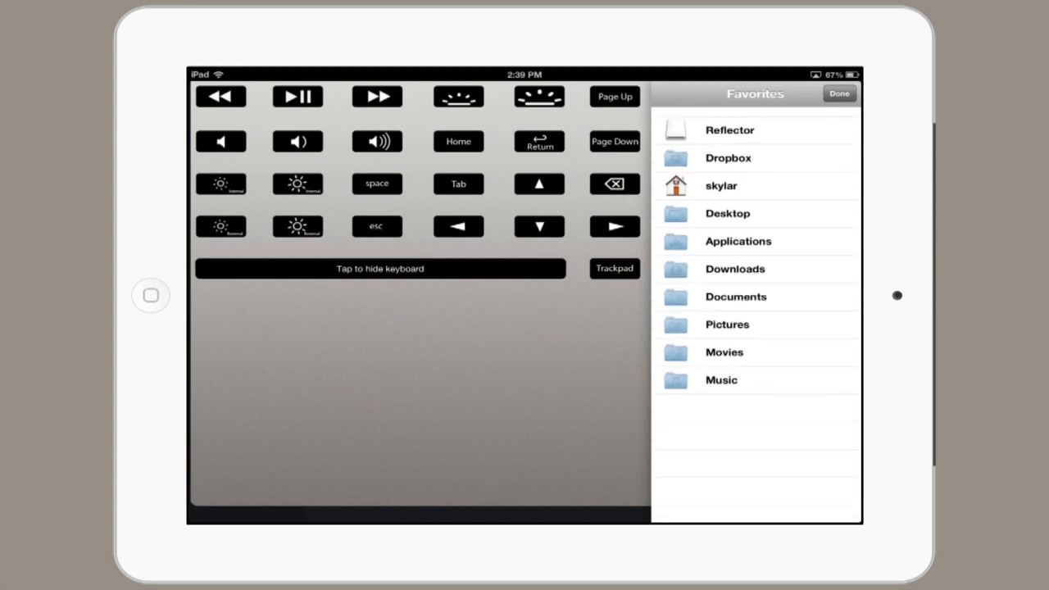
Step: Dismiss the Favorites folders panel to reveal the mini trackpad and Global Actions
left_click(728, 213)
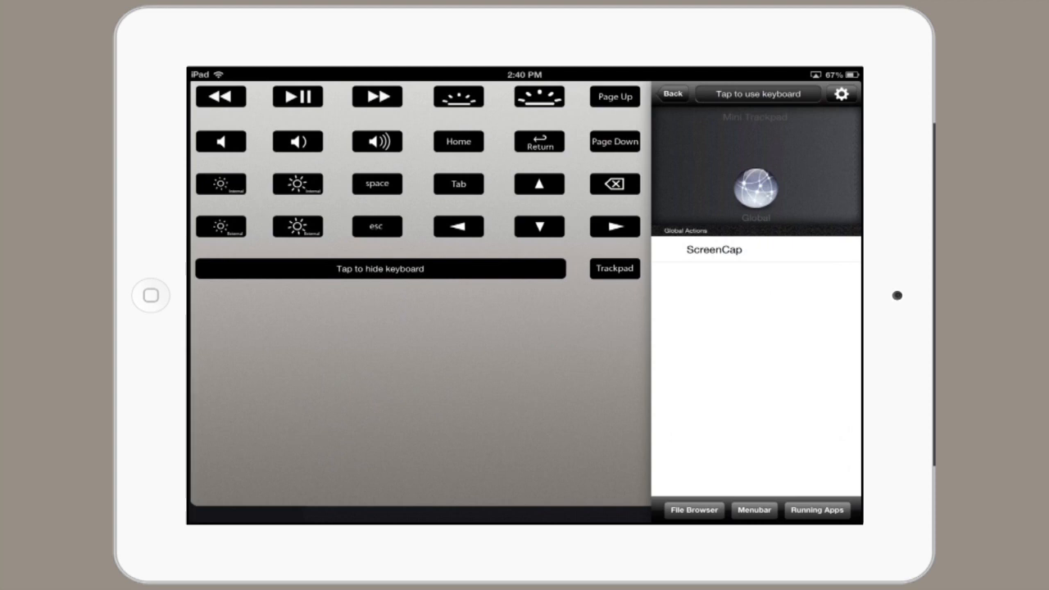
Step: Show the Mac's Running Apps list and select Safari from it
left_click(816, 510)
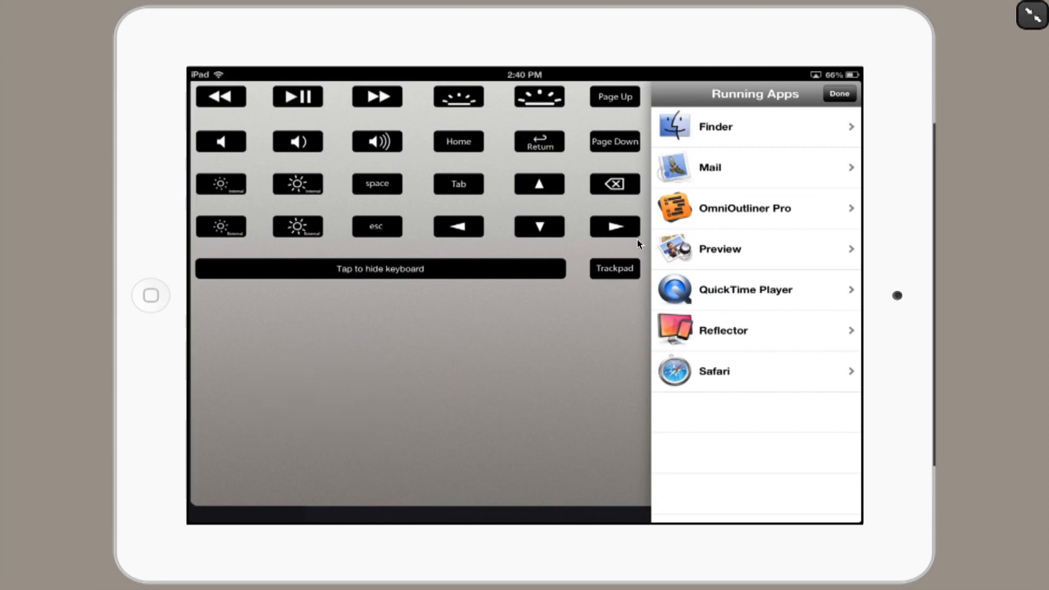
left_click(715, 370)
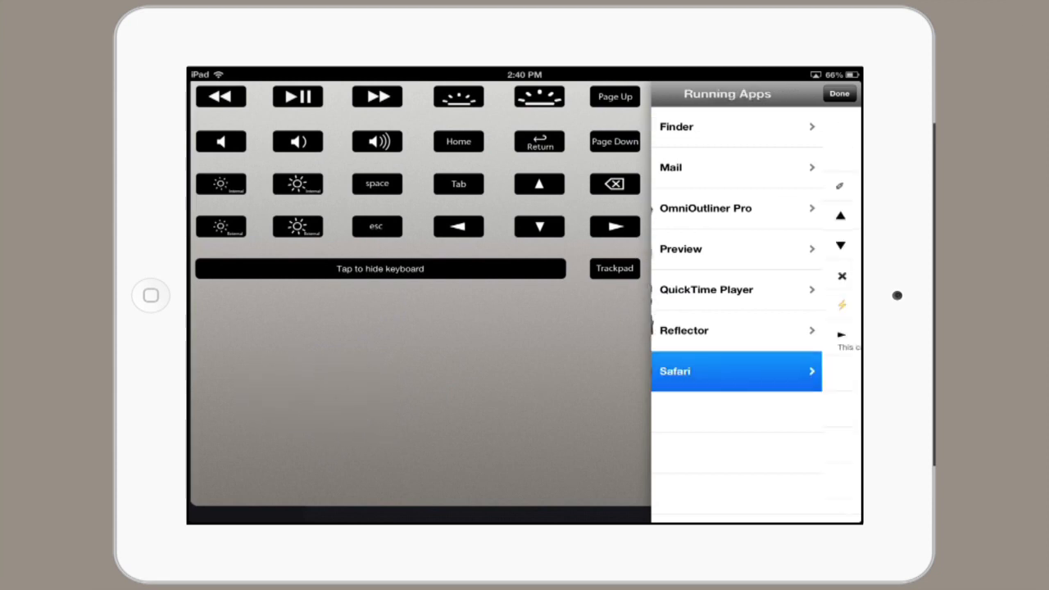
Step: Activate Safari so it comes to the front on the Mac
left_click(735, 371)
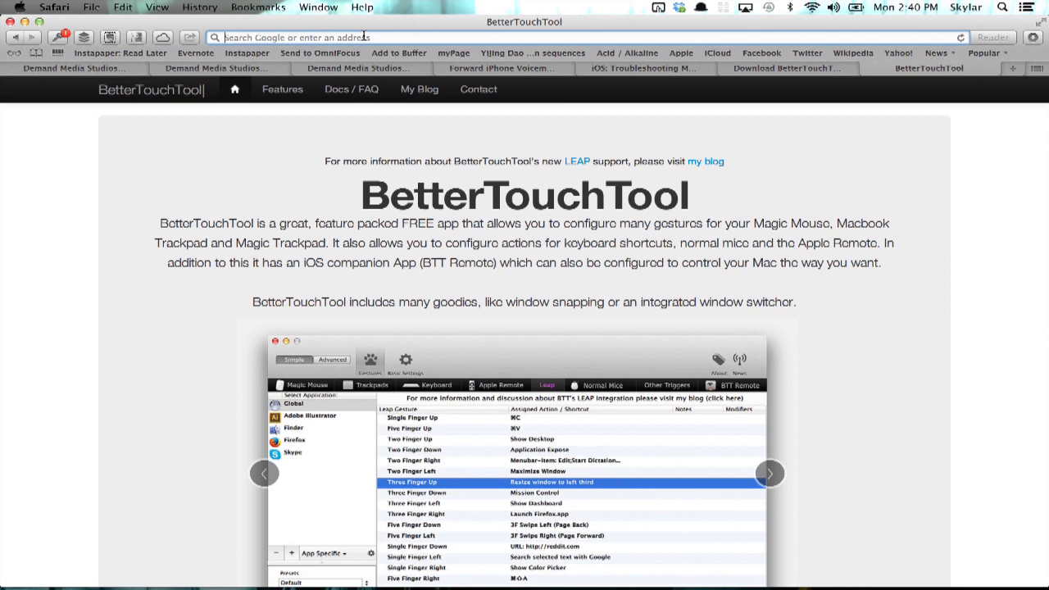
Step: Enter 'www' into Safari's address bar from the remote keyboard
type("www")
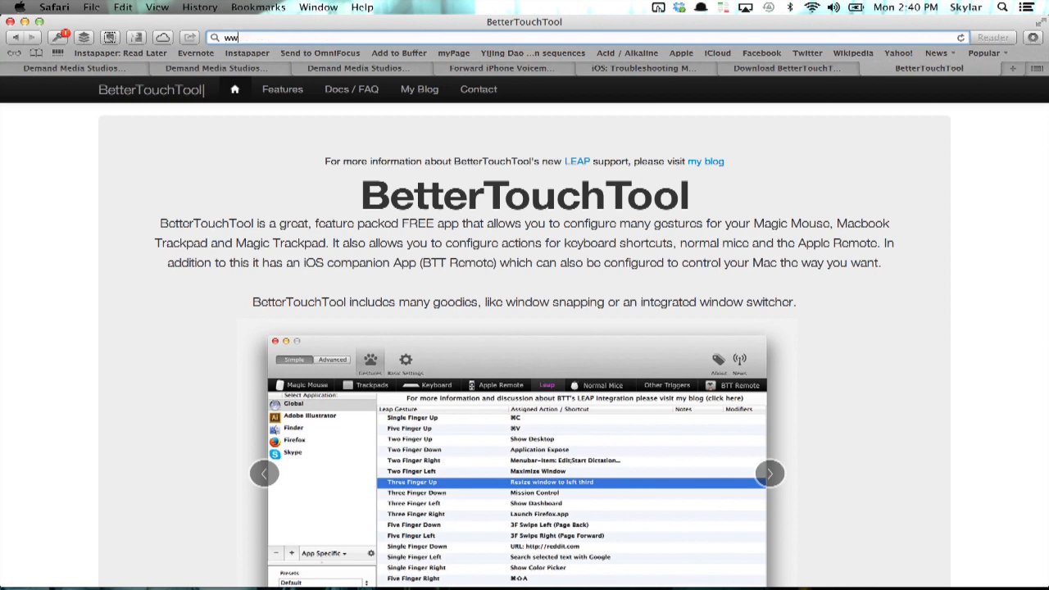